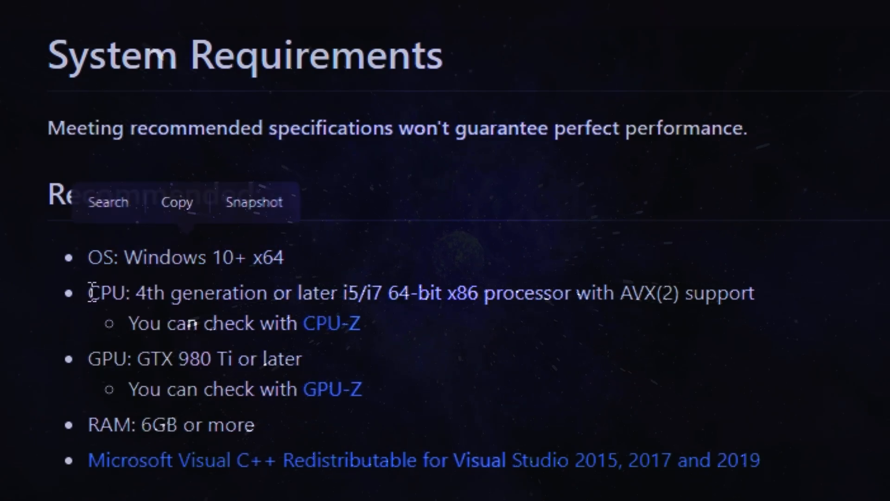
Download xenia_canary.zip from the canary_experimental release on the xenia-canary GitHub page.
{"action": "scroll", "scroll_direction": "down", "scroll_amount": 3}
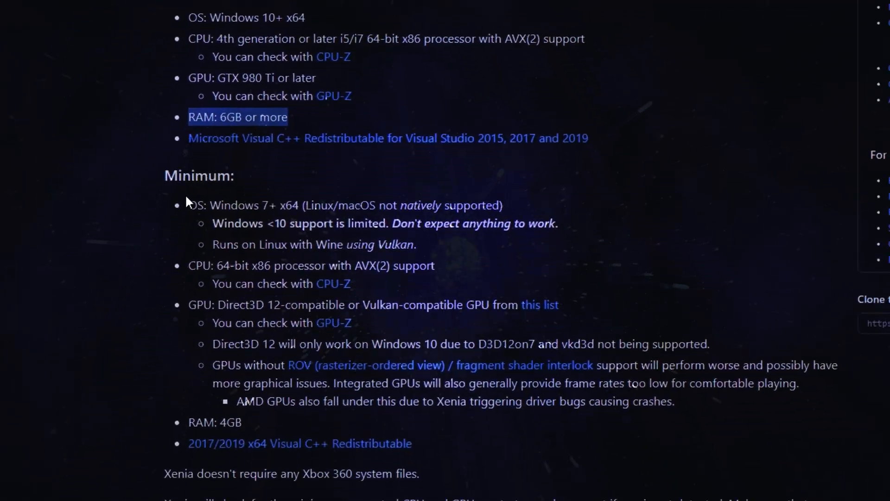
{"action": "scroll", "scroll_direction": "down", "scroll_amount": 3}
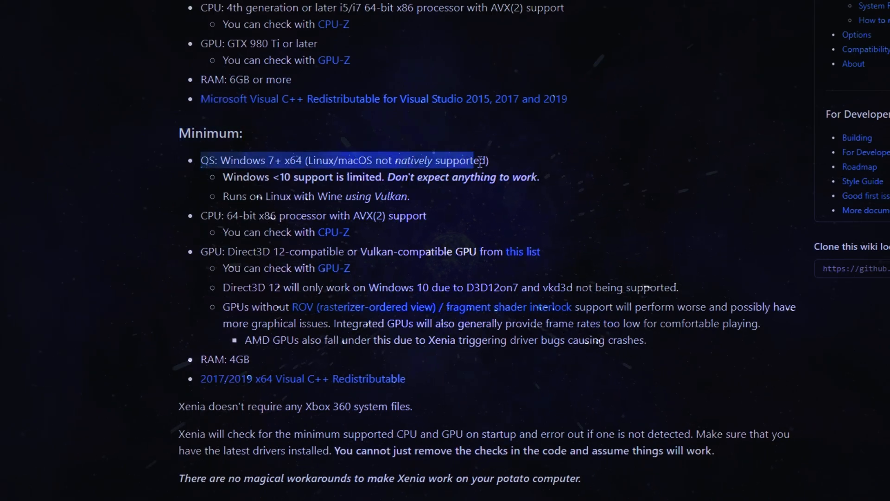
{"action": "left_click", "coordinate": [432, 221]}
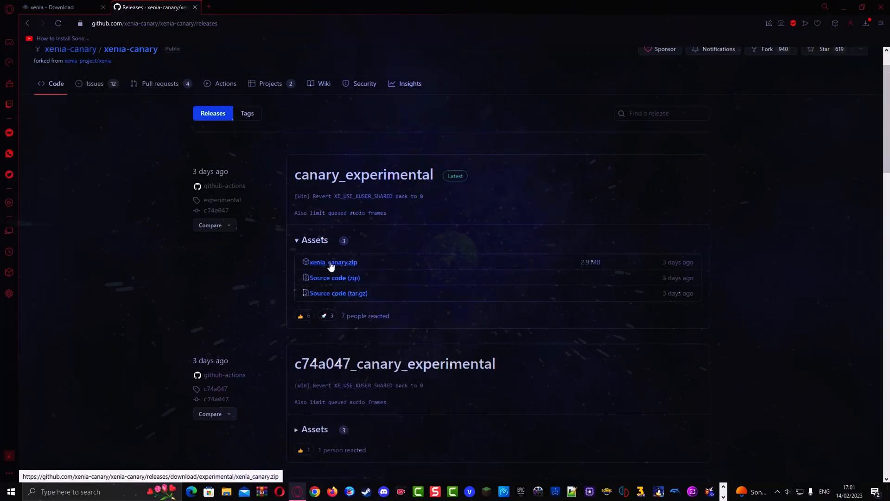
{"action": "left_click", "coordinate": [333, 262]}
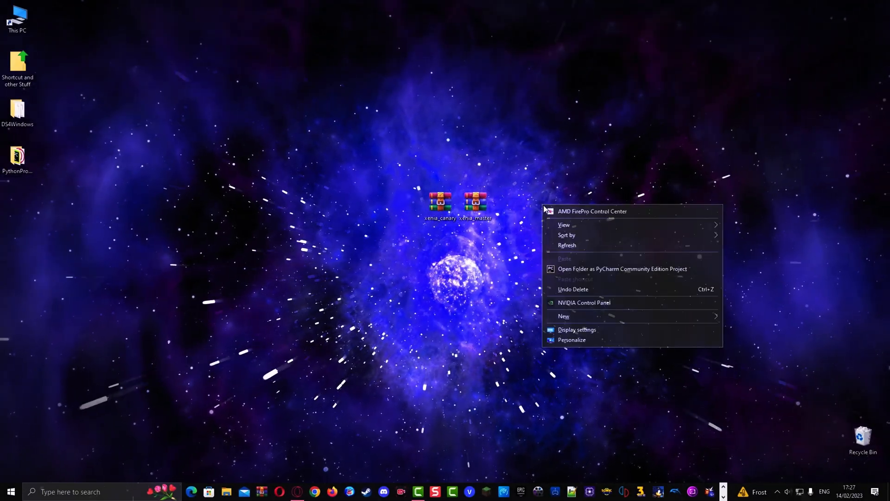
Create a Backup folder on the desktop and extract xenia_canary.zip into xenia_canary.
{"action": "left_click", "coordinate": [563, 316]}
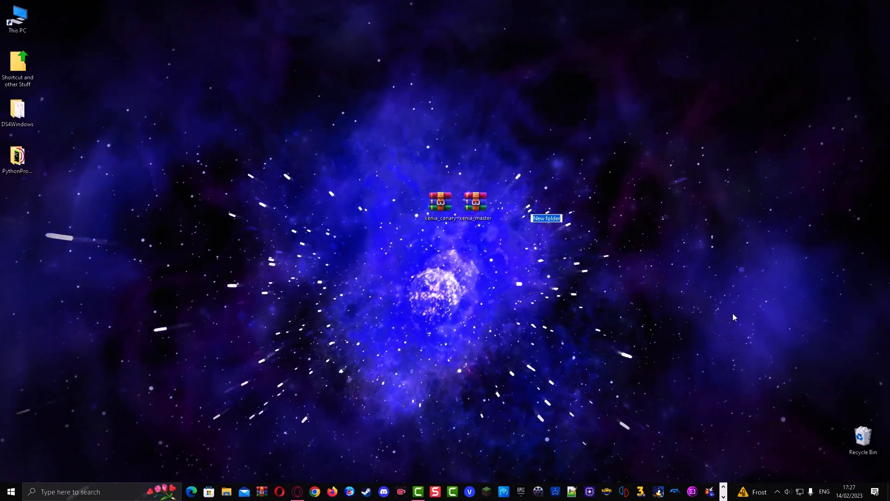
{"action": "type", "text": "Backup for Xenia E..."}
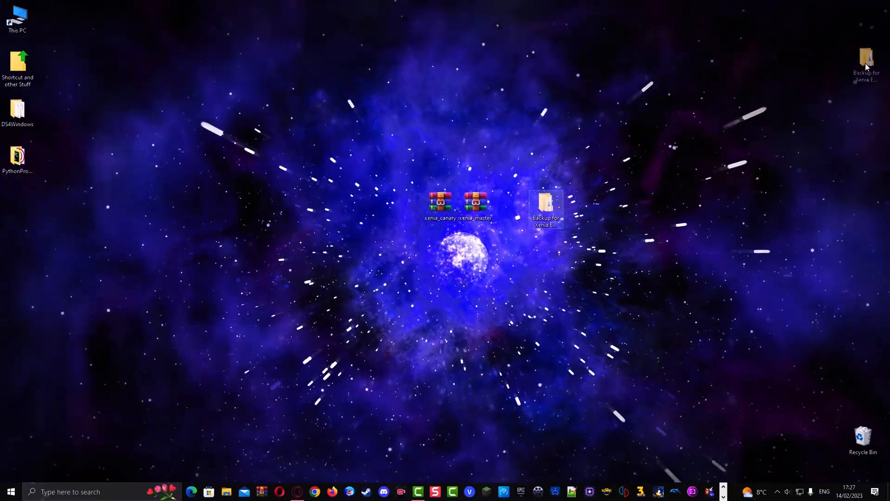
{"action": "right_click", "coordinate": [405, 201]}
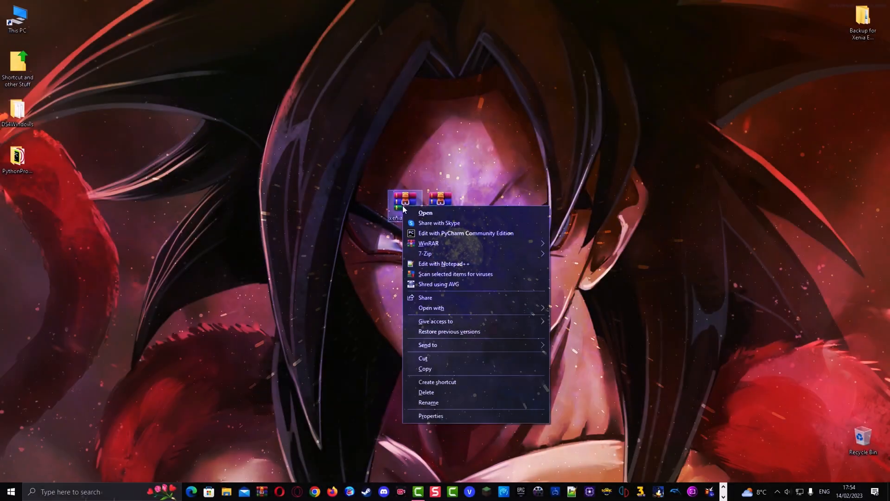
{"action": "mouse_move", "coordinate": [429, 243]}
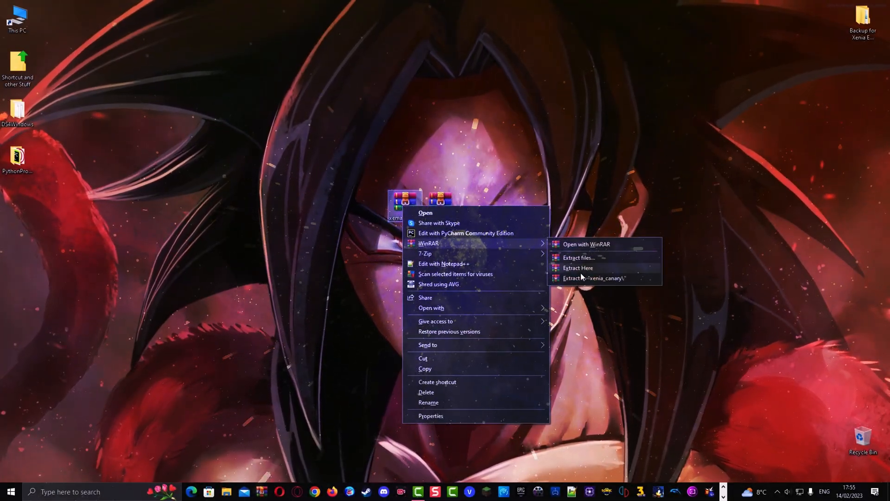
{"action": "left_click", "coordinate": [577, 267]}
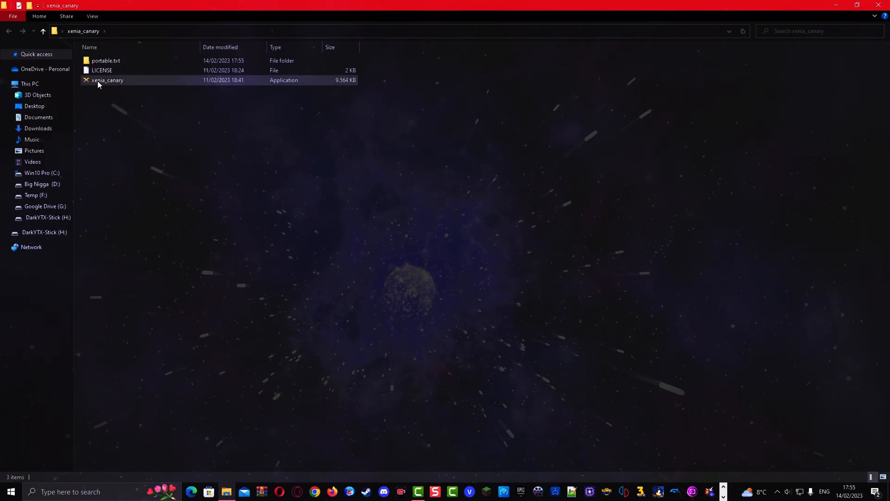
Run xenia_canary.exe once, then open xenia-canary.config.toml with Notepad.
{"action": "double_click", "coordinate": [107, 79]}
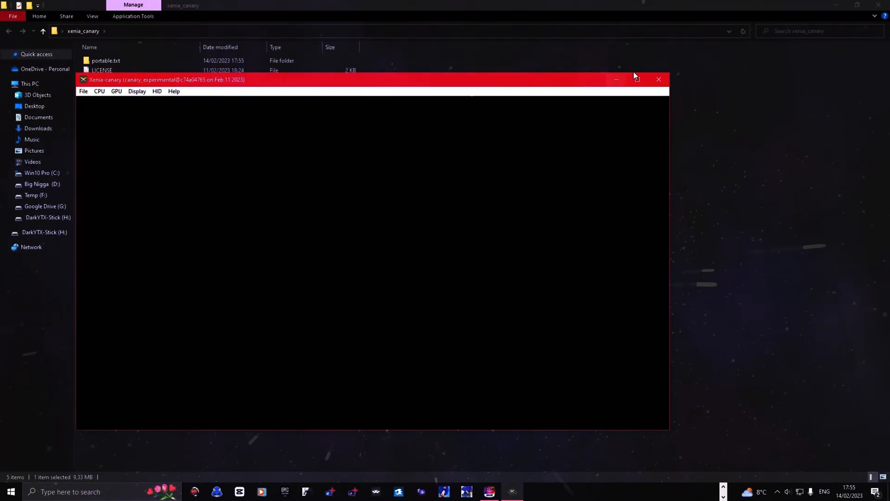
{"action": "left_click", "coordinate": [658, 79]}
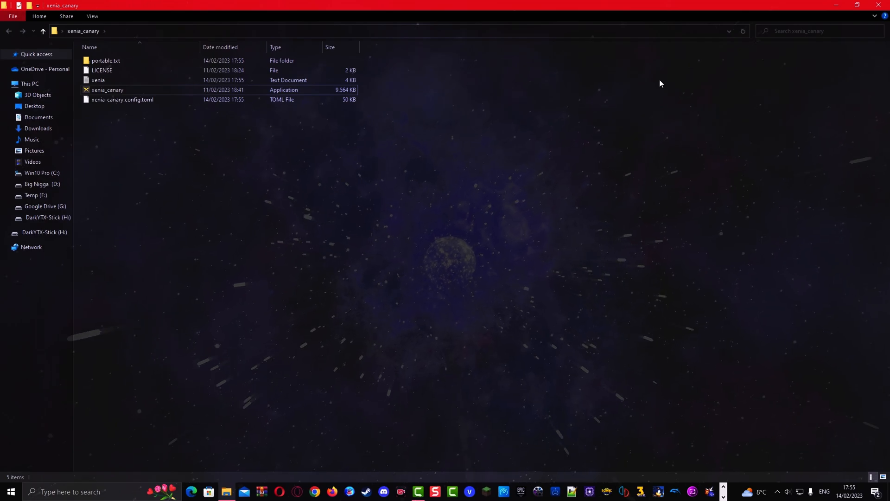
{"action": "right_click", "coordinate": [122, 99]}
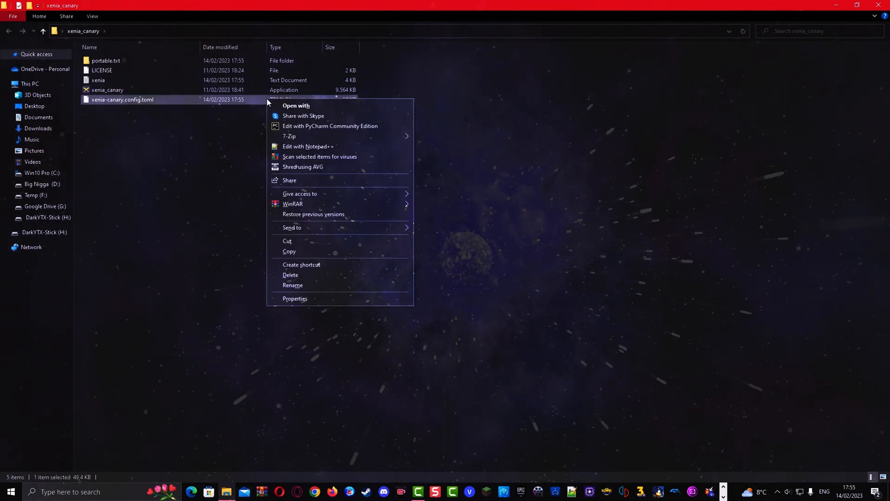
{"action": "left_click", "coordinate": [335, 111]}
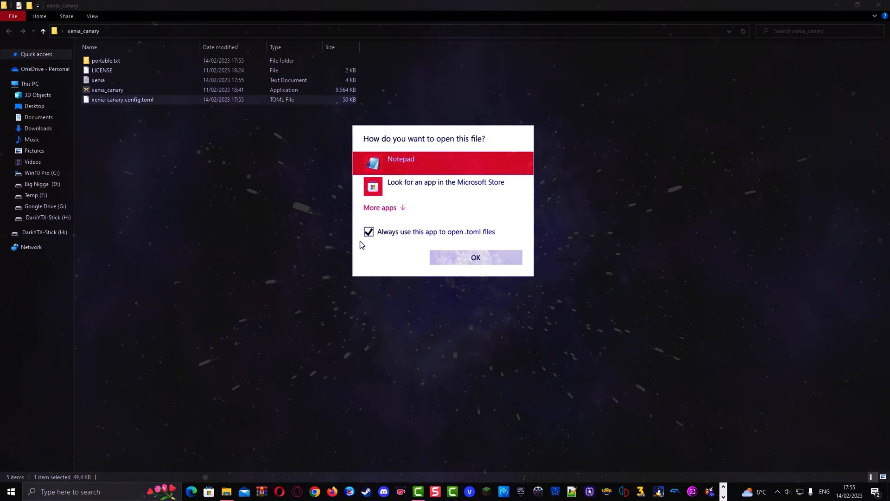
{"action": "left_click", "coordinate": [475, 257]}
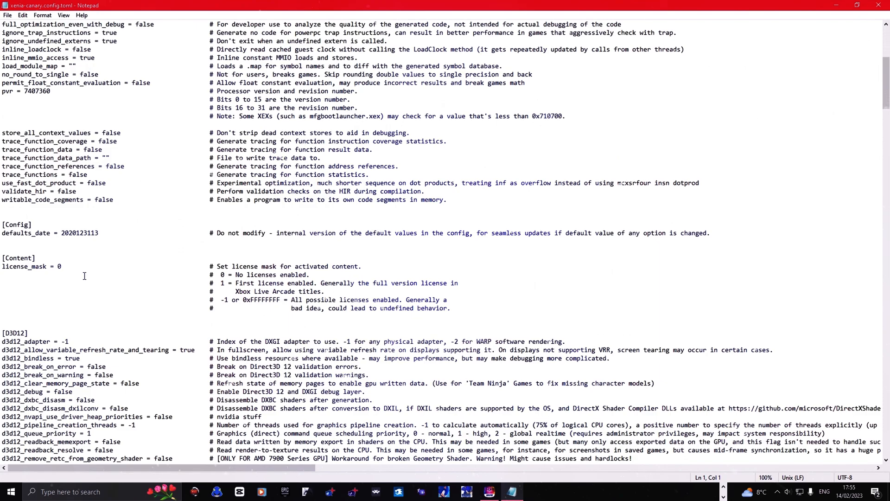
In the [Display] section, set fullscreen to true and internal_display_resolution to 16.
{"action": "scroll", "scroll_direction": "down", "scroll_amount": 3}
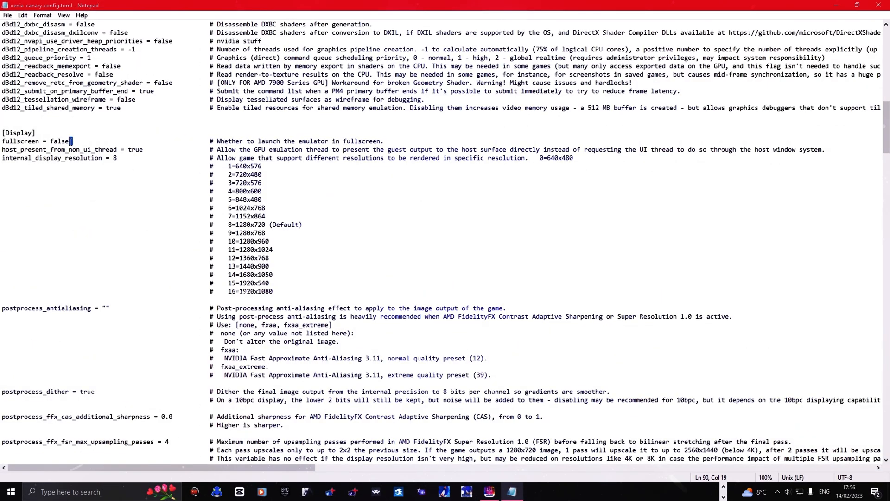
{"action": "double_click", "coordinate": [60, 141]}
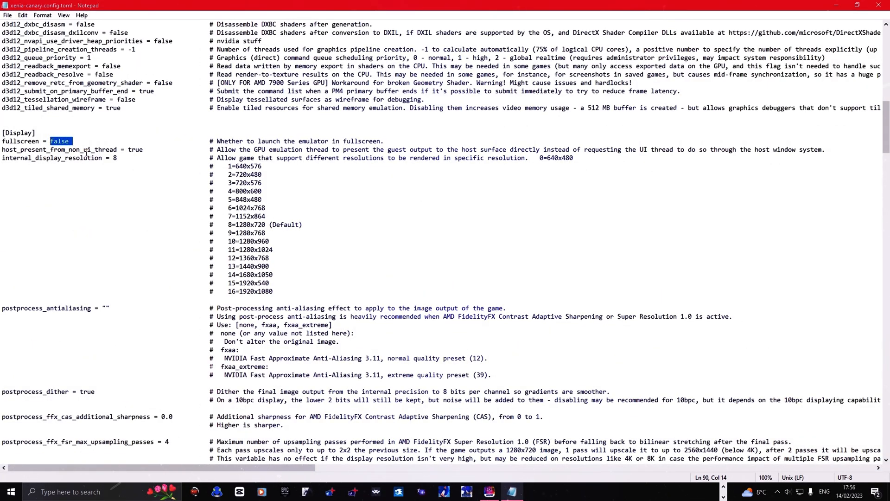
{"action": "type", "text": "true"}
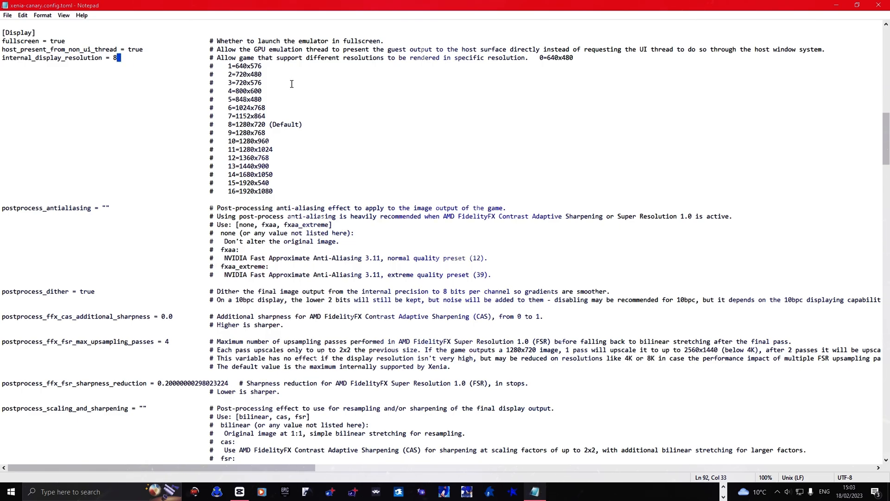
{"action": "type", "text": "6"}
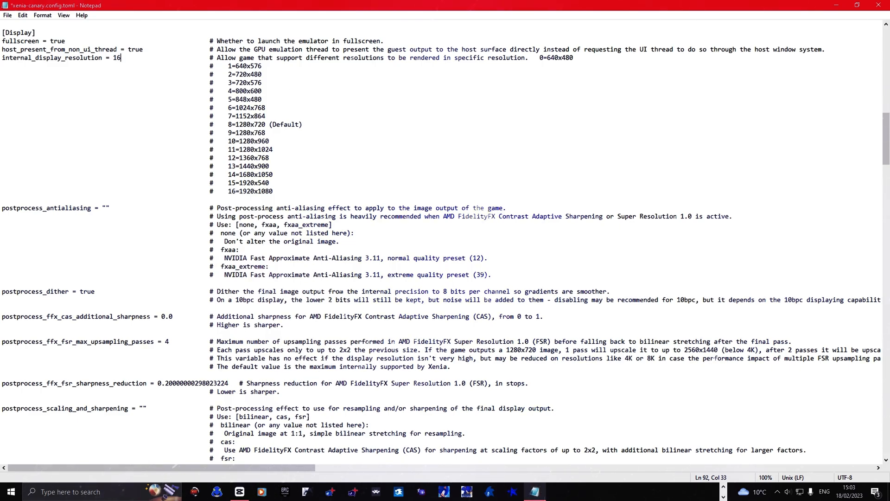
{"action": "scroll", "scroll_direction": "down", "scroll_amount": 3}
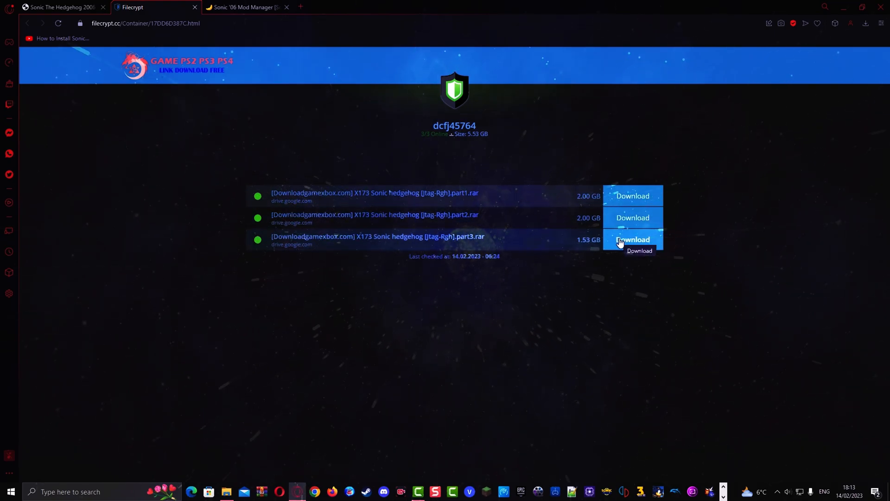
Download the Sonic archive parts, paste the game into X360 roms, and download the Mod Manager.
{"action": "left_click", "coordinate": [633, 195]}
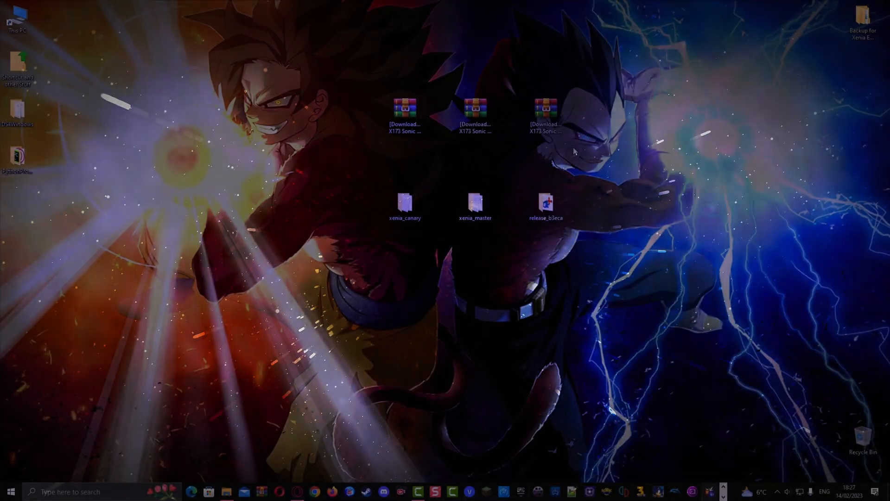
{"action": "left_click", "coordinate": [404, 108]}
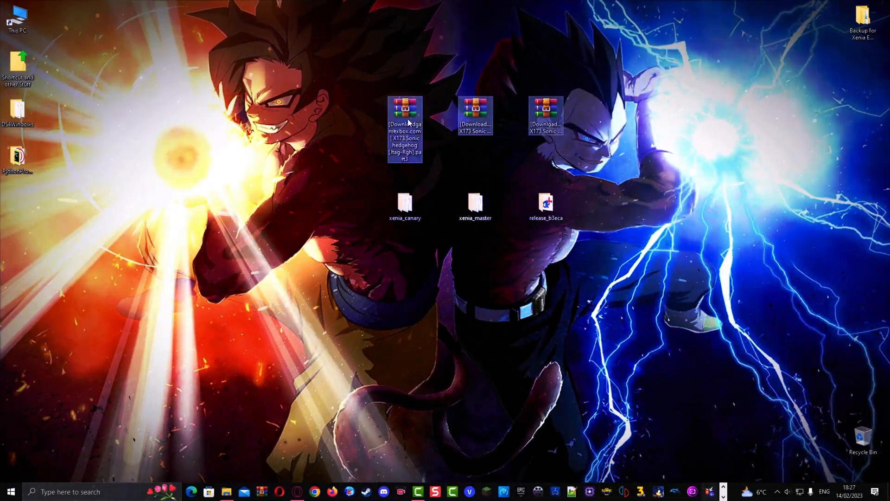
{"action": "right_click", "coordinate": [404, 119]}
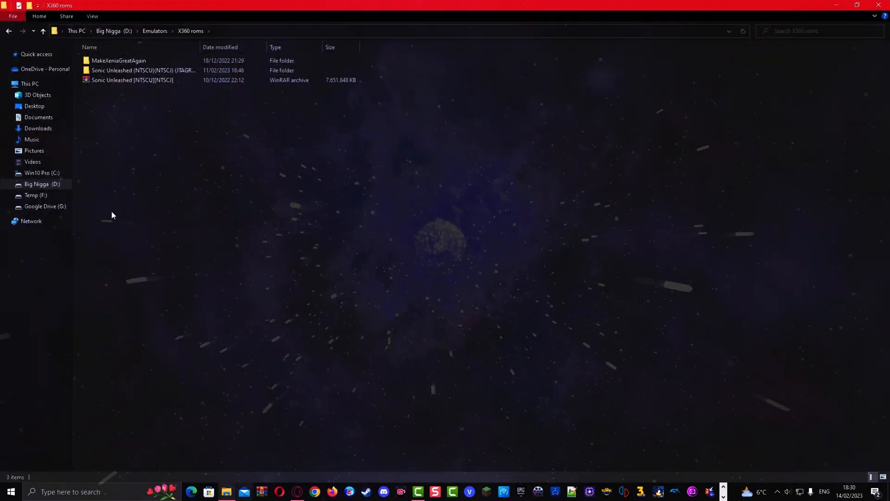
{"action": "right_click", "coordinate": [112, 214]}
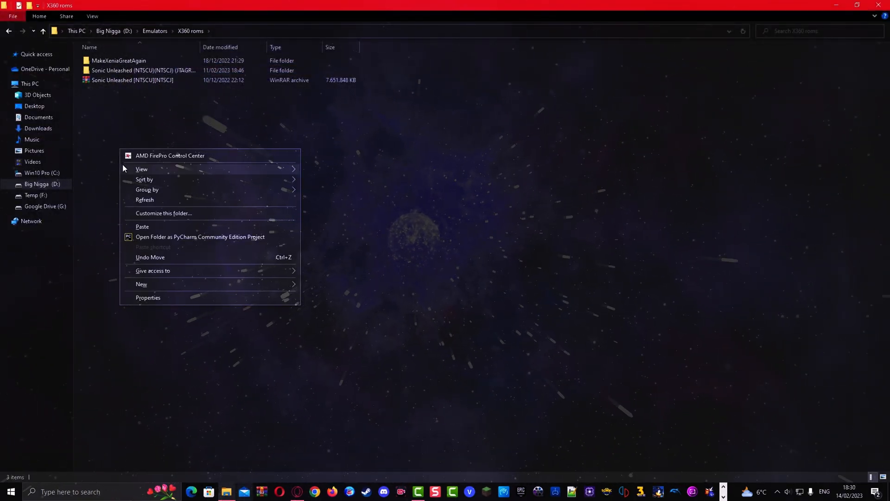
{"action": "left_click", "coordinate": [147, 227]}
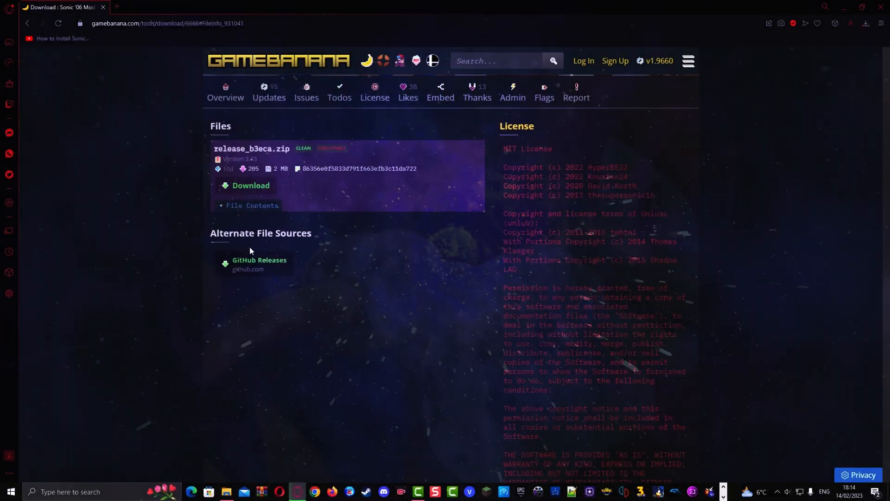
{"action": "left_click", "coordinate": [251, 185]}
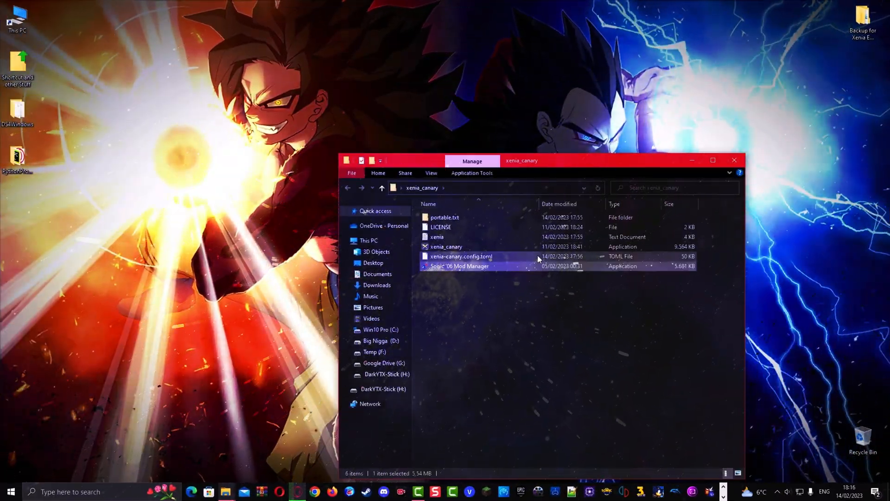
Create a folder named 'Mods for Sonic' inside the xenia_canary folder.
{"action": "left_click", "coordinate": [712, 160]}
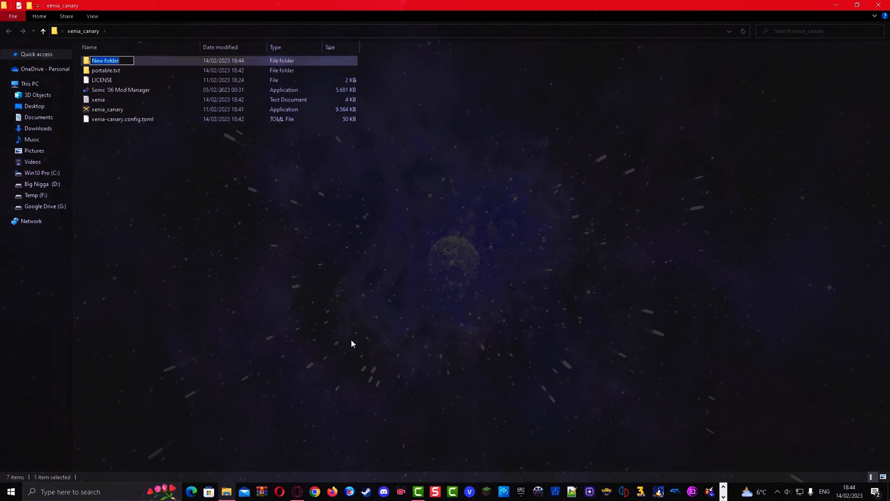
{"action": "type", "text": "Mods for Sonic"}
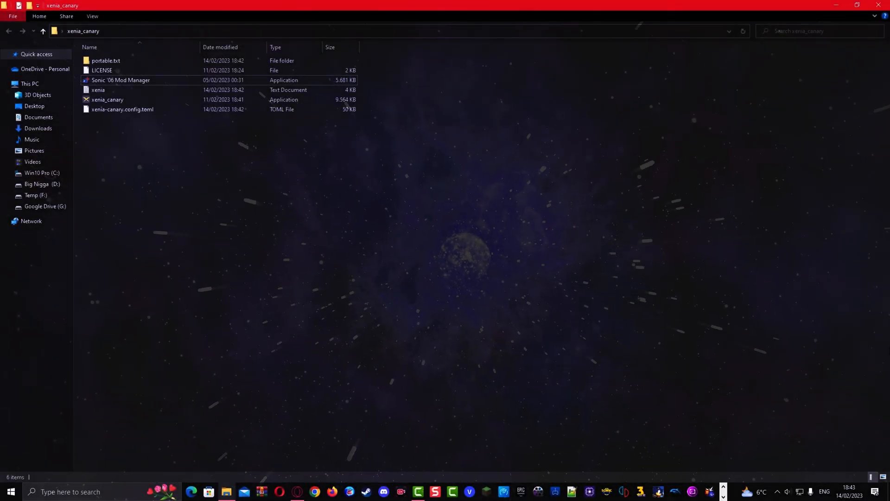
{"action": "left_click", "coordinate": [120, 80]}
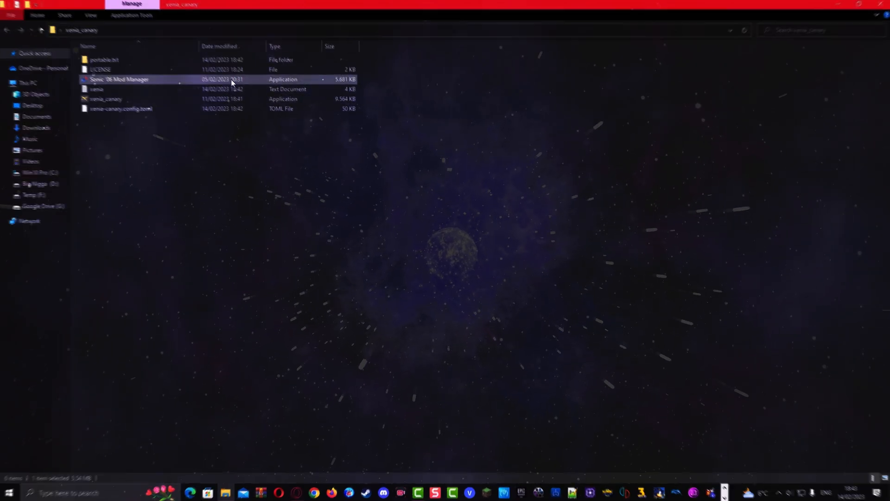
Launch Sonic '06 Mod Manager and set the Xenia emulator and Sonic '06 game paths.
{"action": "double_click", "coordinate": [119, 79]}
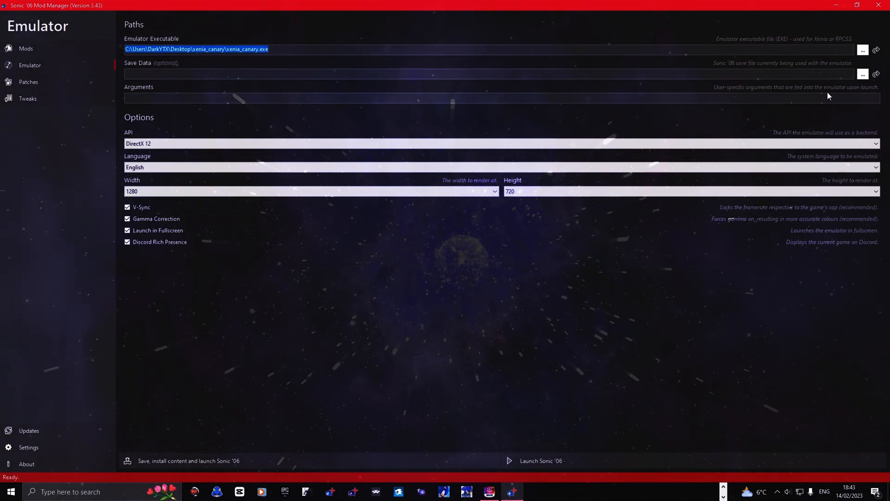
{"action": "left_click", "coordinate": [28, 447]}
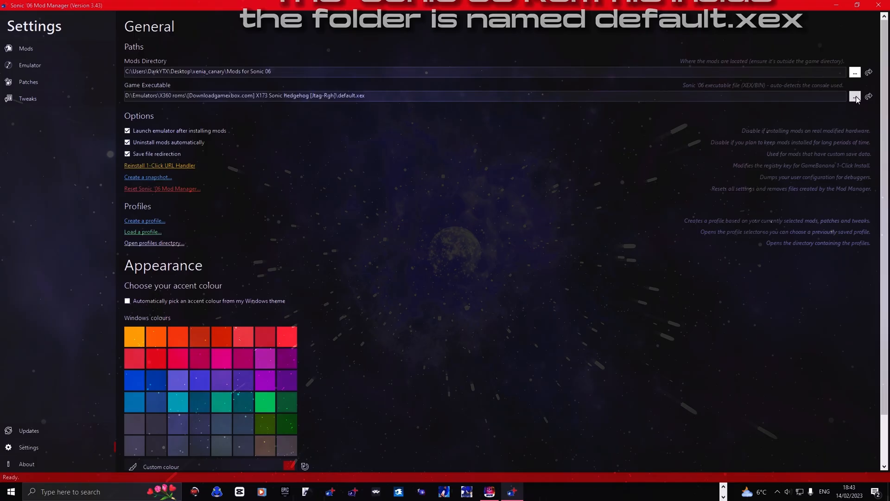
{"action": "left_click", "coordinate": [25, 49]}
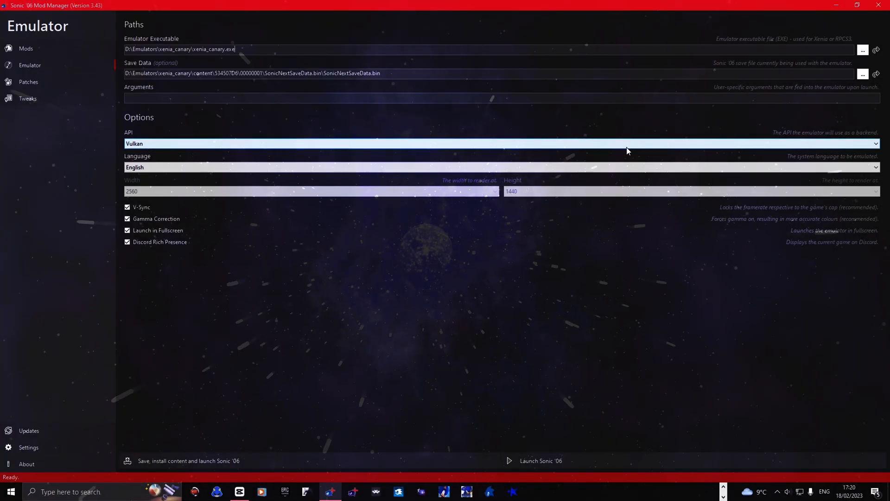
Keep Vulkan as the graphics API and check the Restore Contextual HUD Colours patch.
{"action": "left_click", "coordinate": [500, 143]}
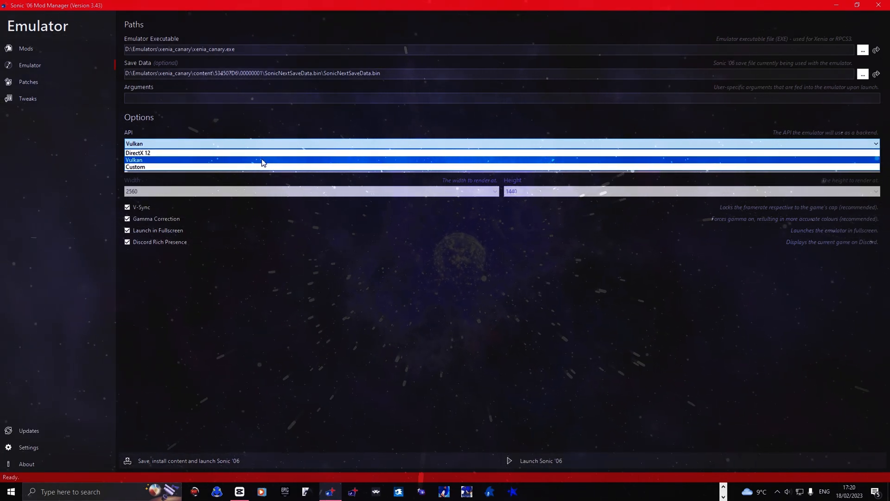
{"action": "left_click", "coordinate": [28, 82]}
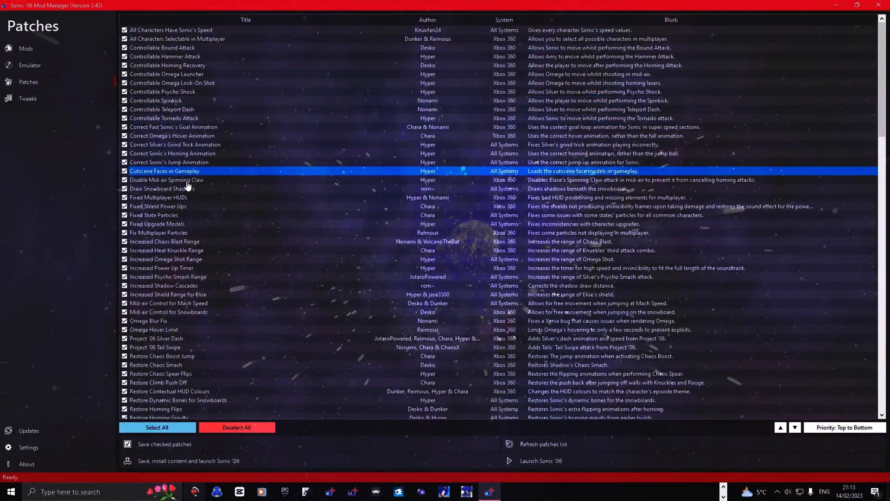
{"action": "left_click", "coordinate": [169, 391]}
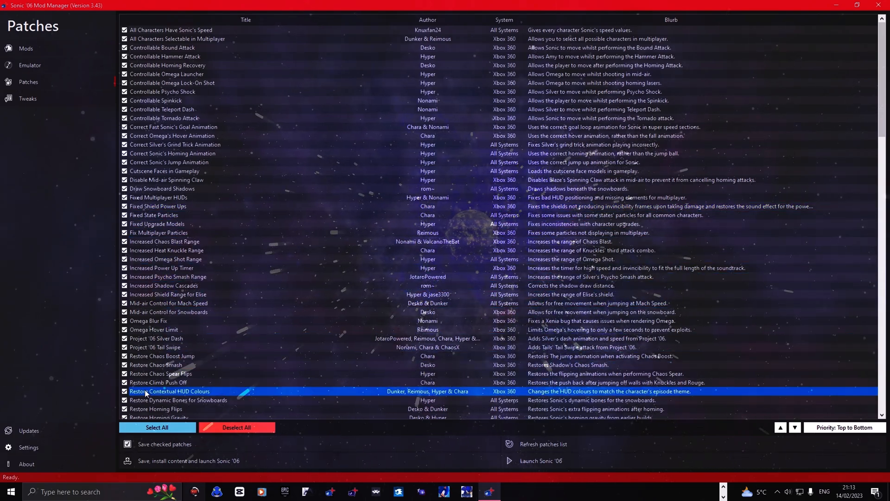
{"action": "scroll", "scroll_direction": "down", "scroll_amount": 3}
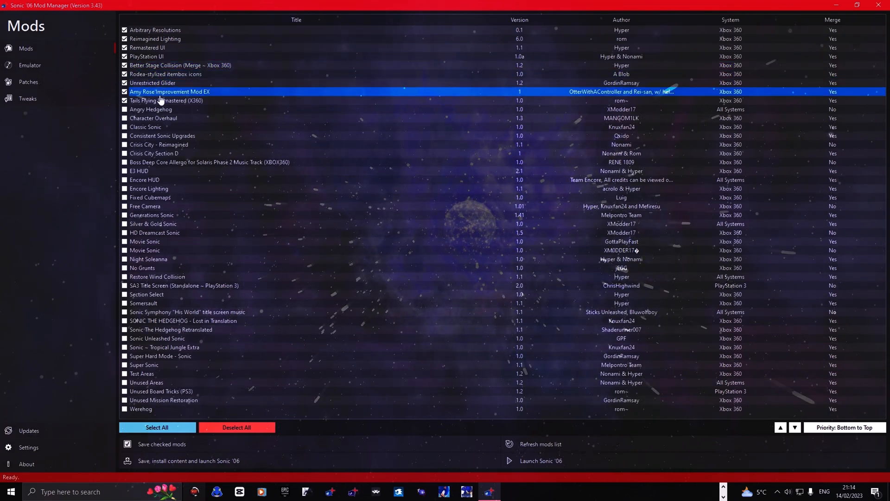
{"action": "left_click", "coordinate": [167, 101]}
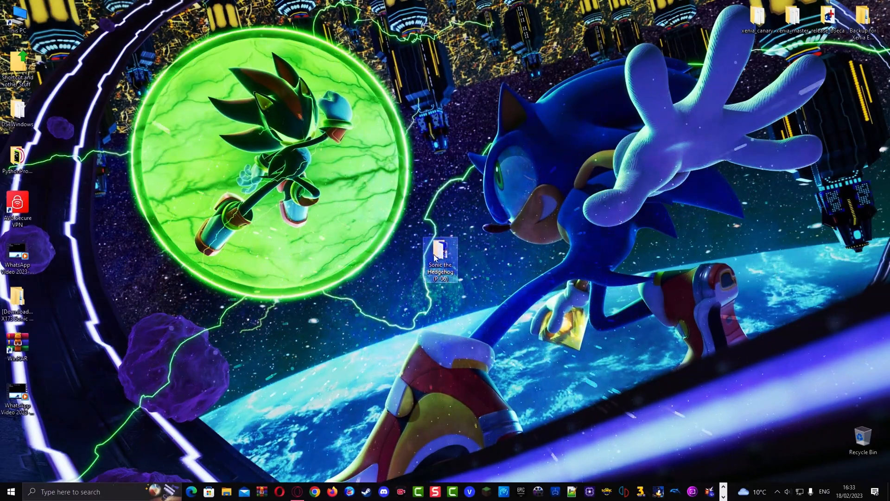
Open the Sonic the Hedgehog (P-06) desktop folder and launch the game.
{"action": "double_click", "coordinate": [440, 258]}
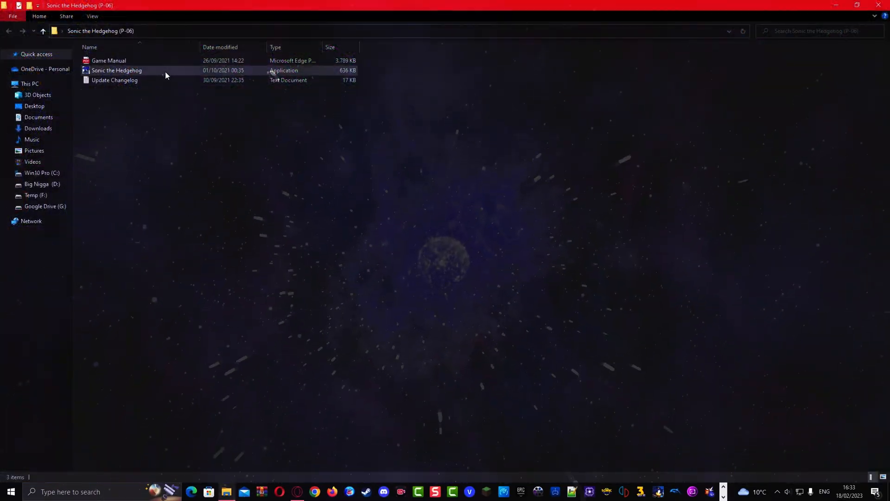
{"action": "double_click", "coordinate": [116, 70]}
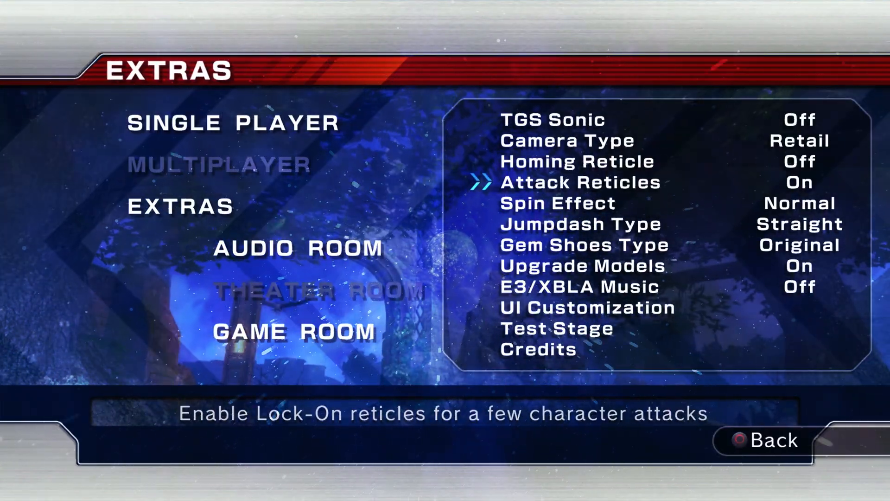
Set Spin Effect to Adventure and Jumpdash Type to Legacy in the Extras options.
{"action": "key", "text": "down"}
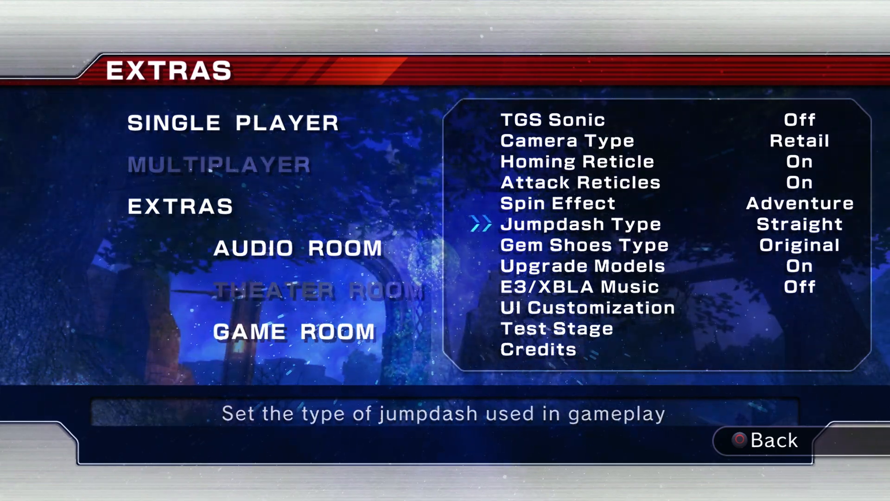
{"action": "key", "text": "Down"}
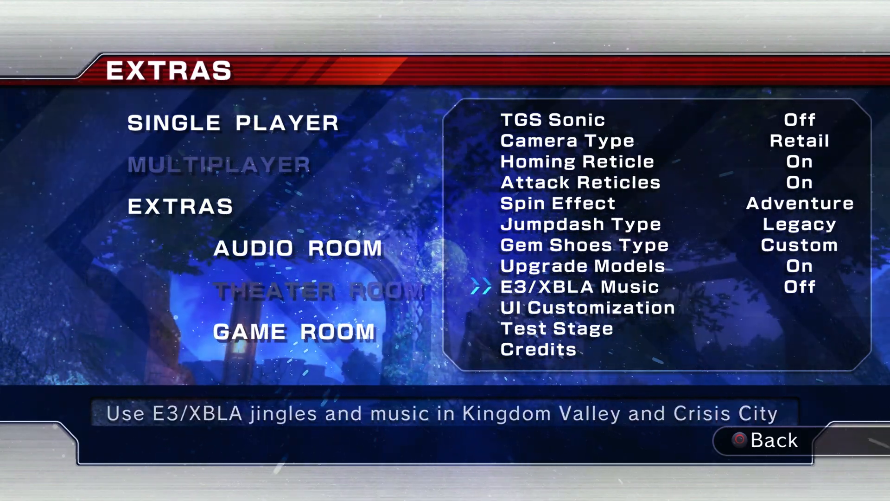
{"action": "left_click", "coordinate": [585, 307]}
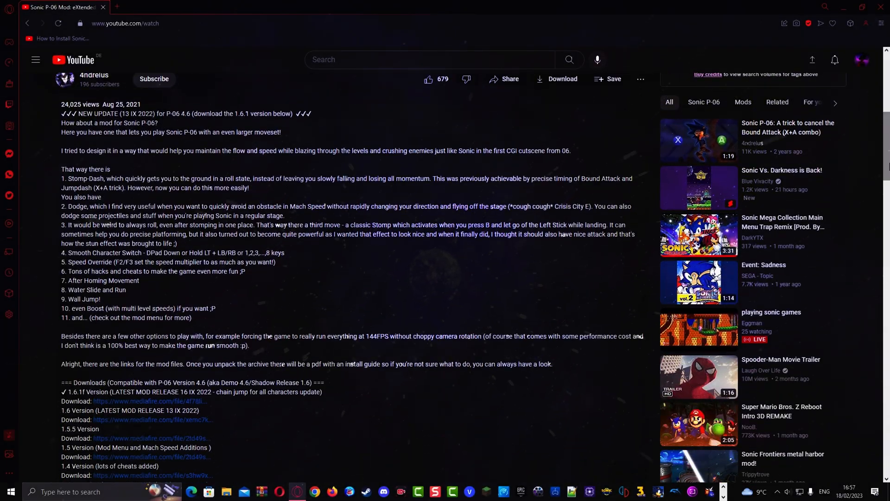
Extract the P-06 eXtended mod archive and copy its Managed and mods folders.
{"action": "right_click", "coordinate": [510, 278]}
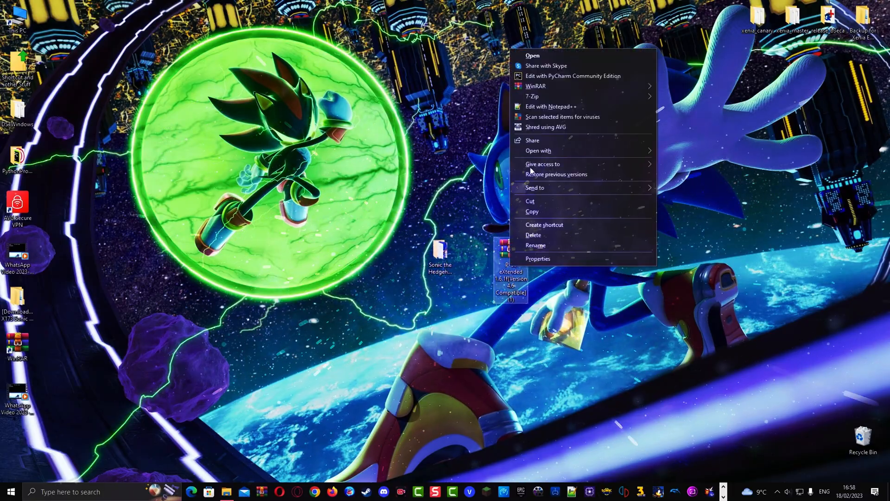
{"action": "left_click", "coordinate": [749, 128]}
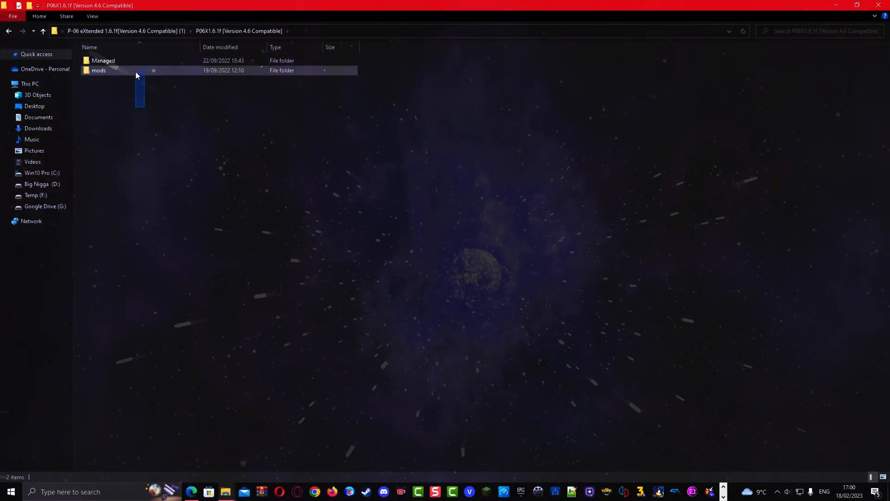
{"action": "right_click", "coordinate": [137, 61]}
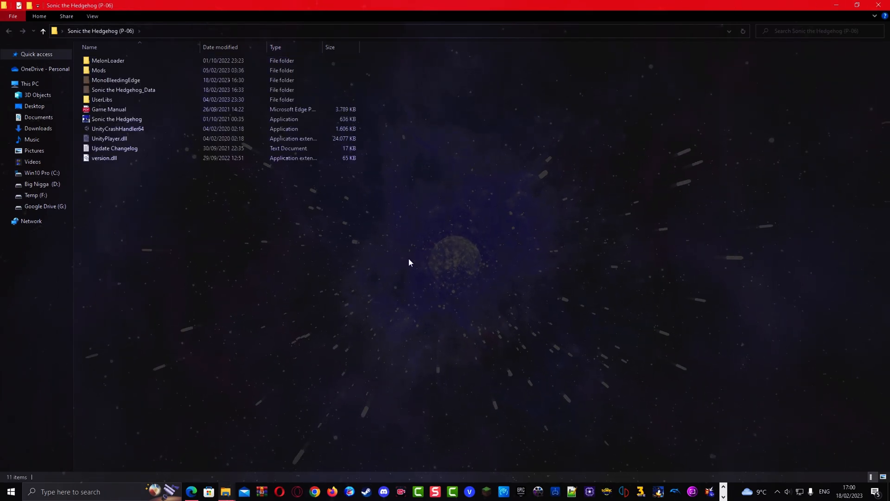
Move Assembly-CSharp.dll from the nested folder into Sonic the Hedgehog_Data > Managed.
{"action": "double_click", "coordinate": [123, 89]}
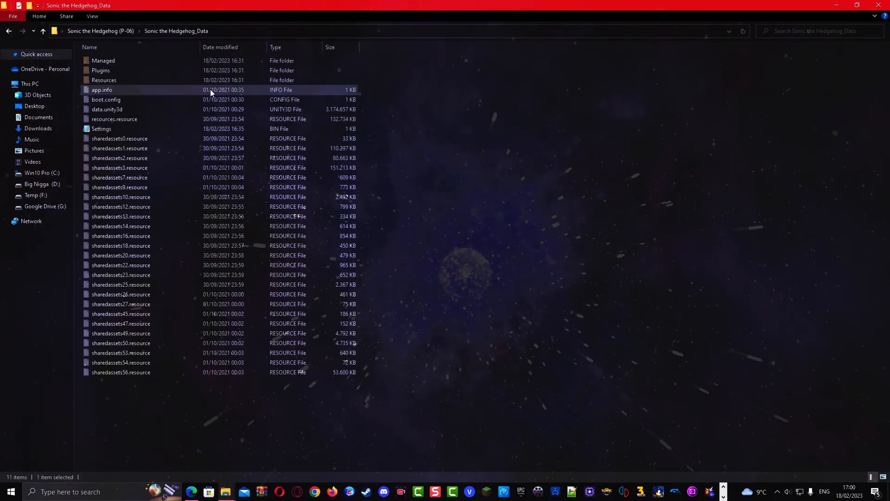
{"action": "left_click", "coordinate": [103, 60]}
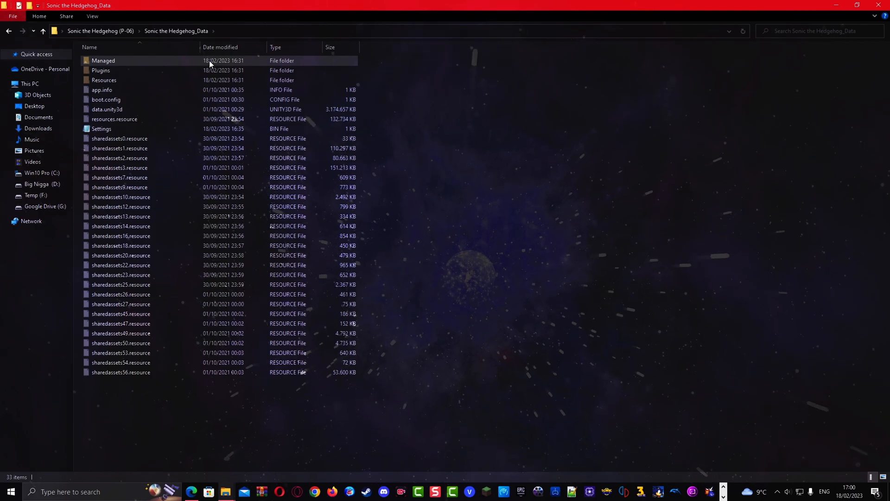
{"action": "double_click", "coordinate": [103, 60]}
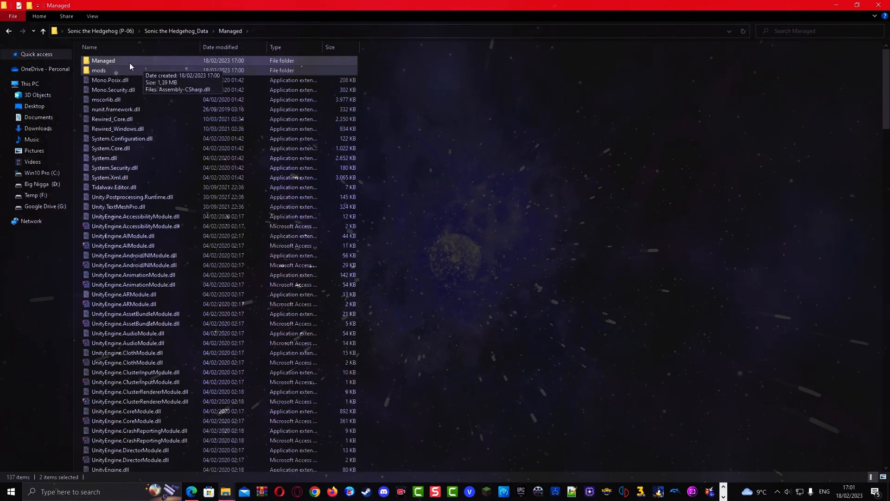
{"action": "left_click", "coordinate": [103, 61]}
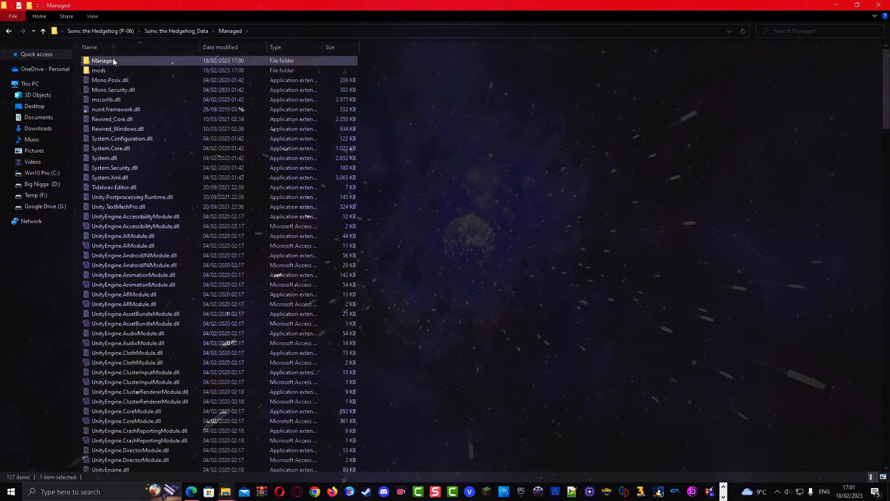
{"action": "right_click", "coordinate": [102, 60]}
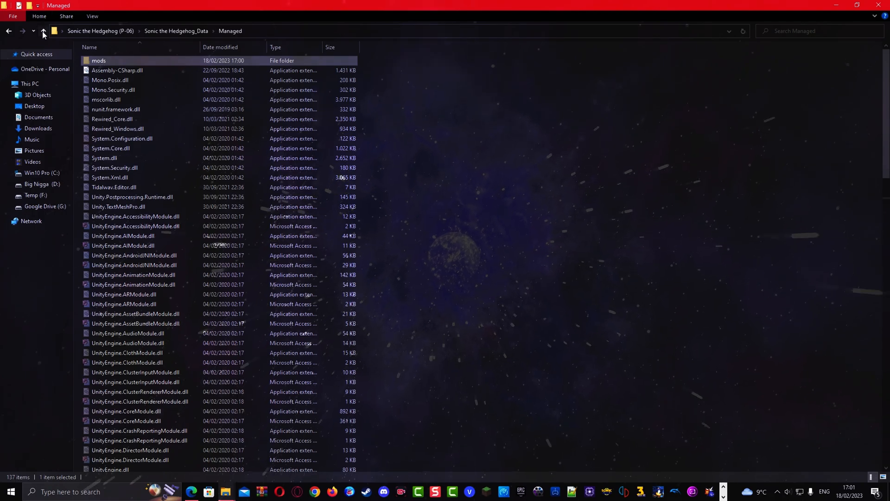
{"action": "left_click", "coordinate": [43, 31]}
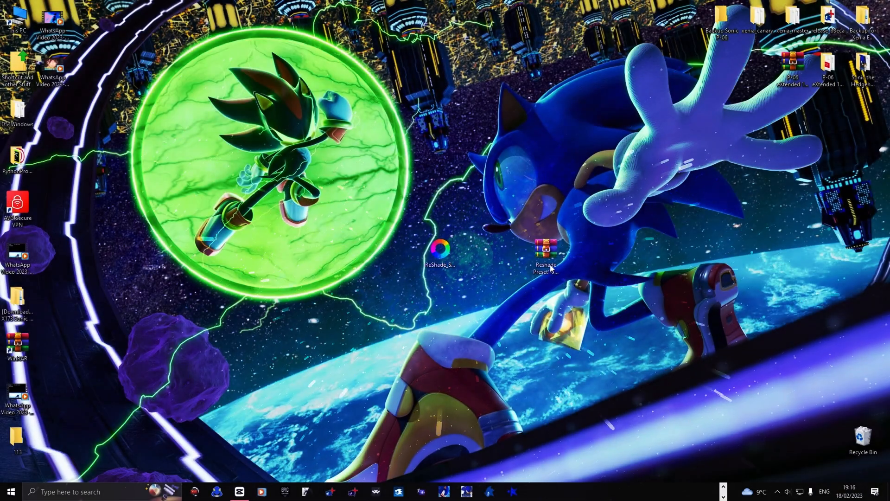
Install ReShade into Sonic the Hedgehog with DirectX 10/11/12 and the P-06Preset file.
{"action": "right_click", "coordinate": [545, 253]}
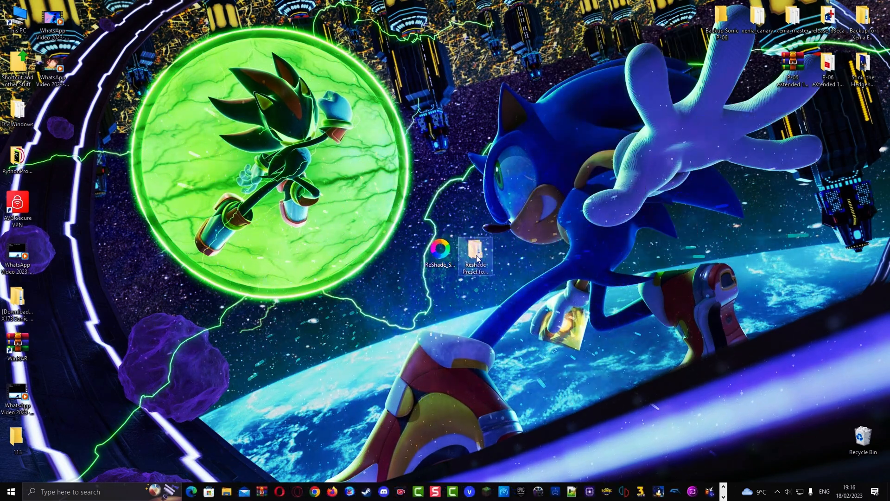
{"action": "double_click", "coordinate": [475, 253]}
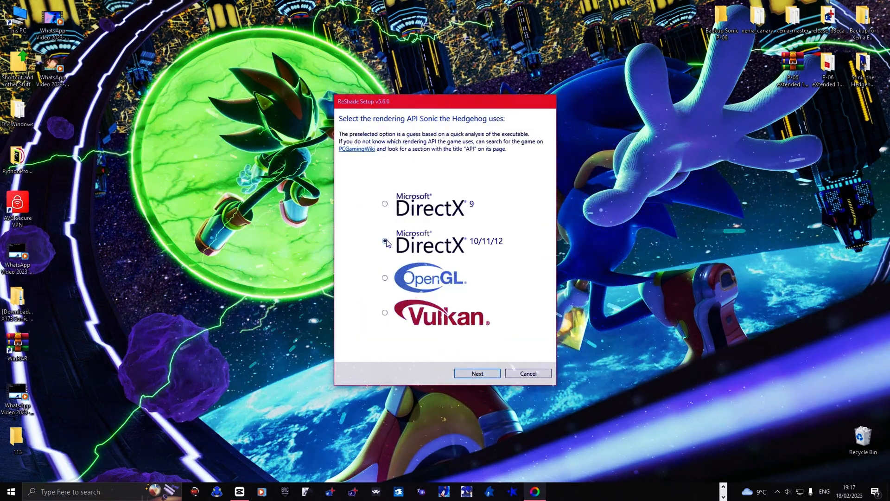
{"action": "left_click", "coordinate": [477, 373]}
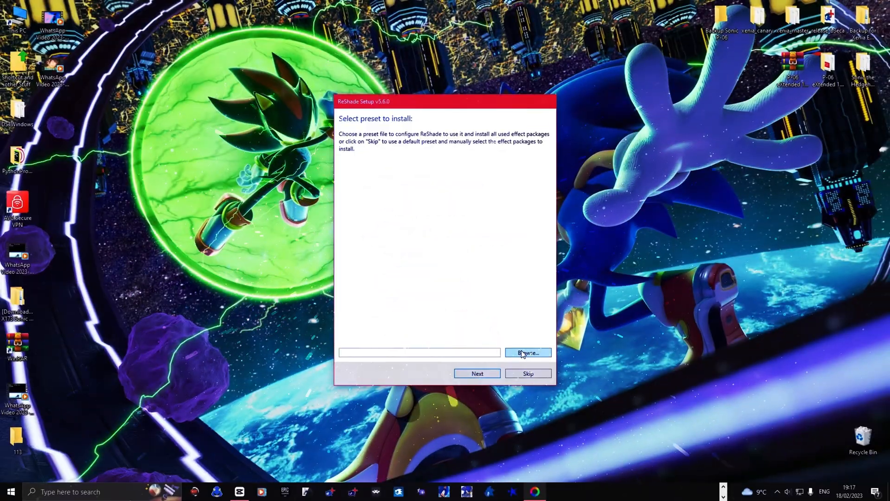
{"action": "left_click", "coordinate": [527, 352]}
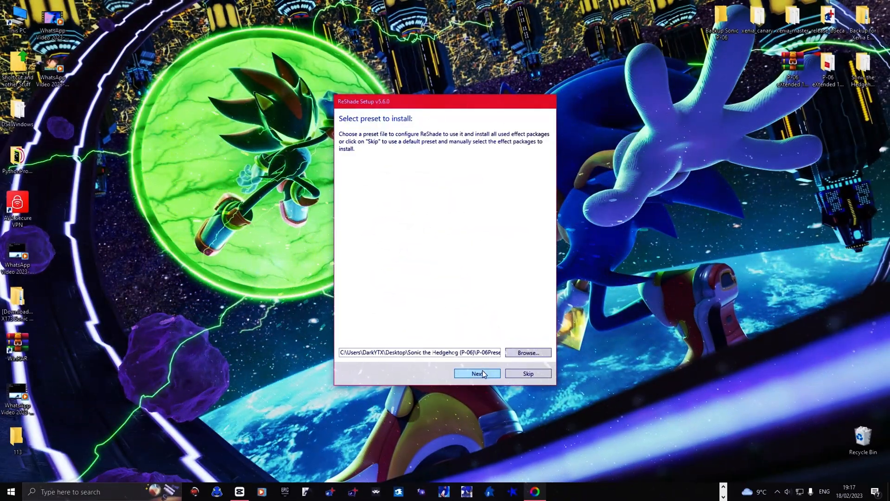
{"action": "left_click", "coordinate": [477, 372]}
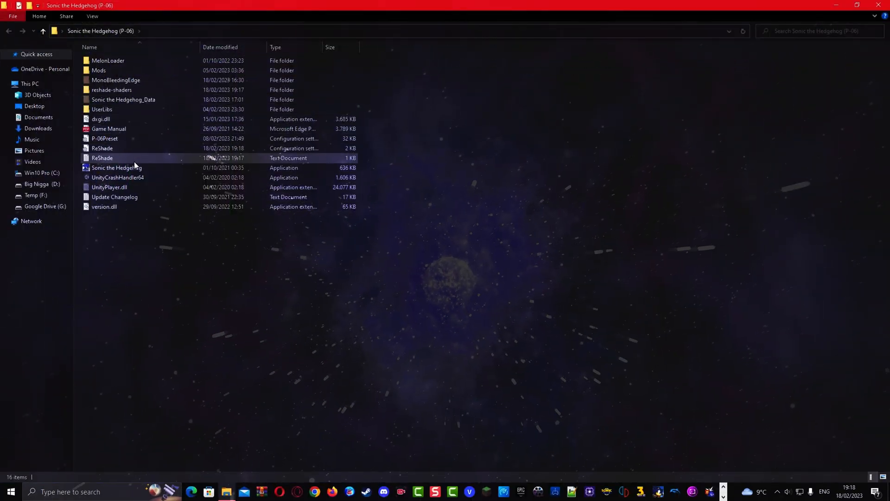
Launch Sonic the Hedgehog once, then open the ReShade configuration file in Notepad.
{"action": "double_click", "coordinate": [117, 167]}
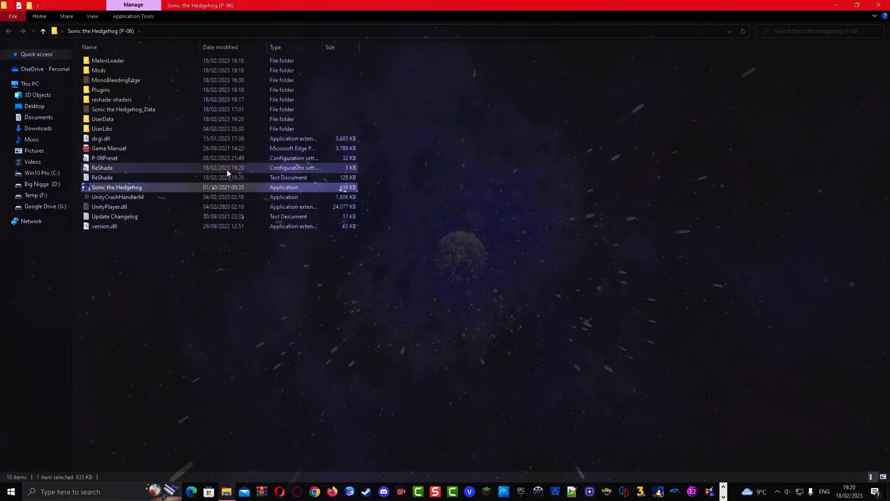
{"action": "double_click", "coordinate": [102, 167]}
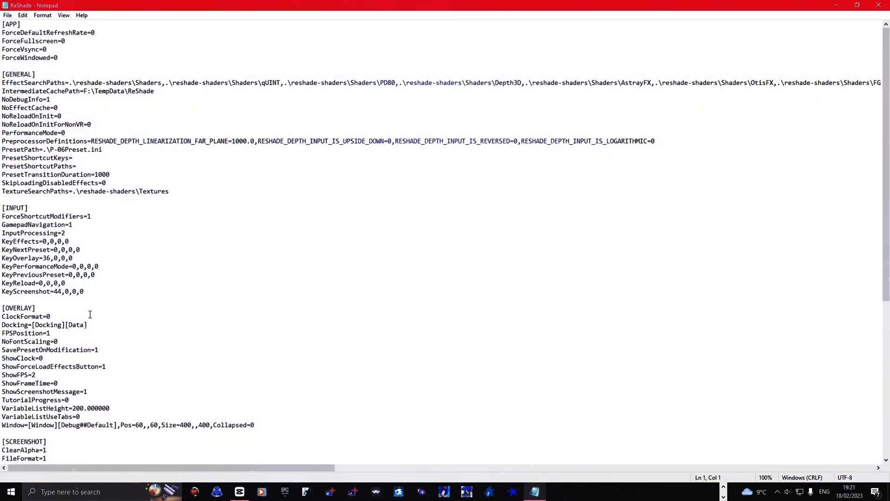
{"action": "mouse_move", "coordinate": [48, 260]}
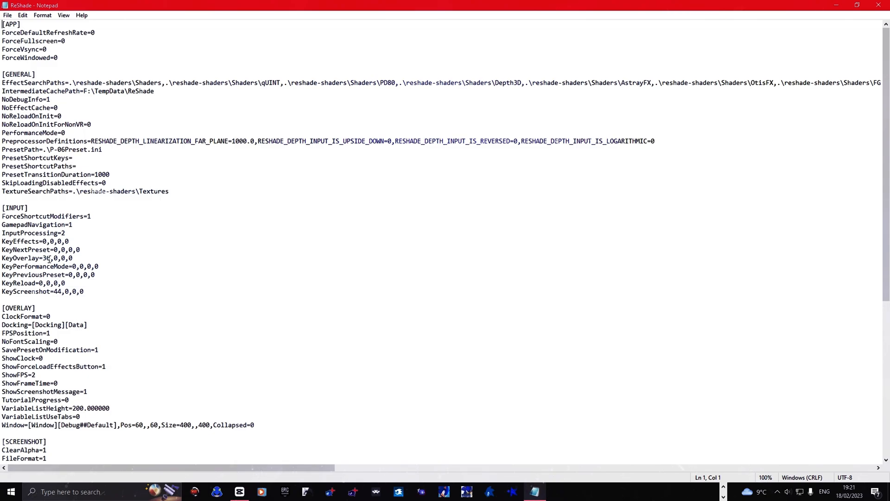
Change KeyOverlay from 36 to 113, then lower Cartoon Edge Slope to about 1 in-game.
{"action": "double_click", "coordinate": [45, 258]}
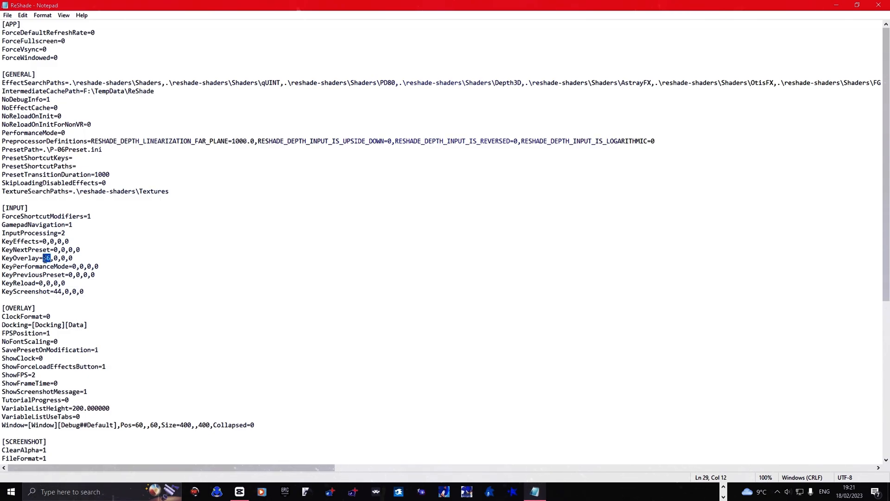
{"action": "type", "text": "113"}
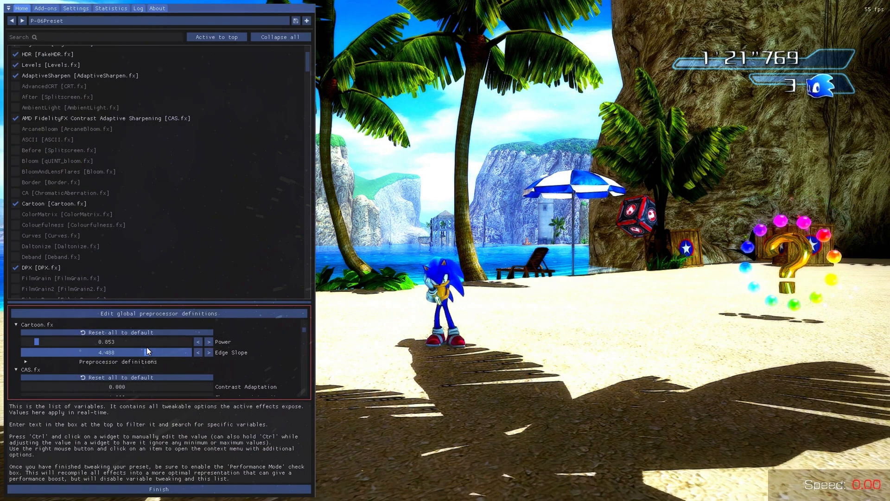
{"action": "left_click_drag", "start_coordinate": [144, 352], "coordinate": [70, 351]}
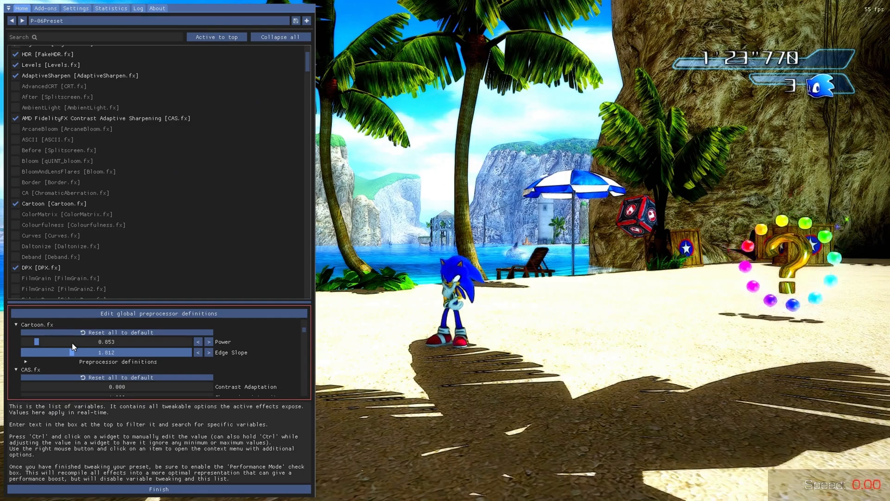